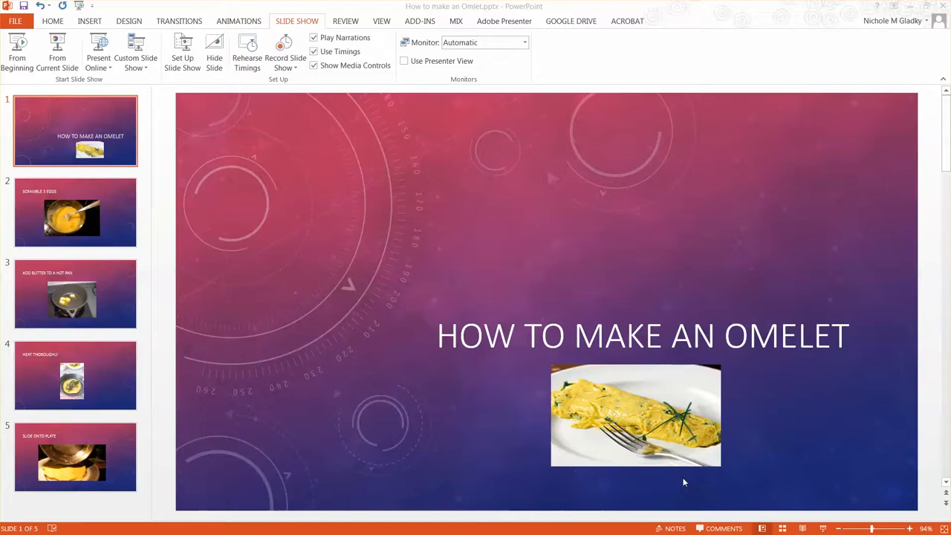
pyautogui.moveTo(589, 355)
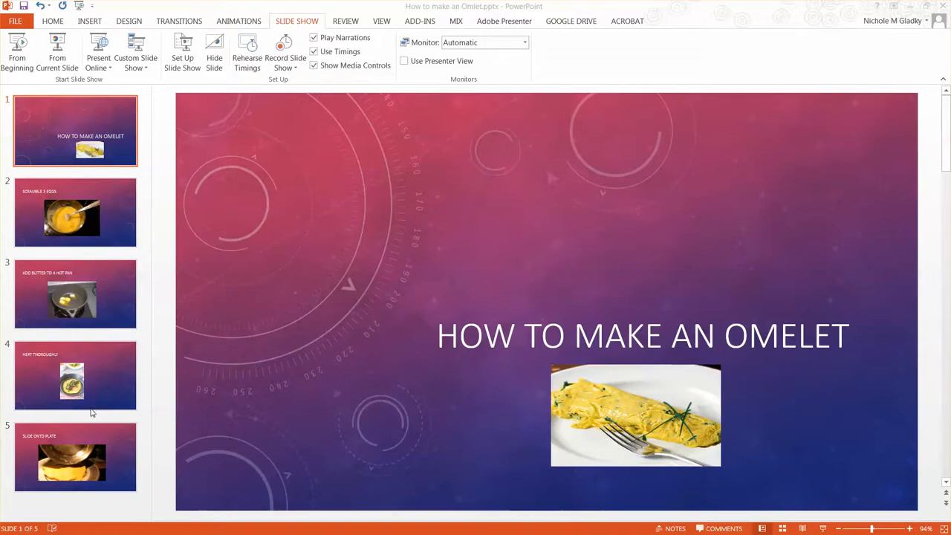
pyautogui.moveTo(110, 184)
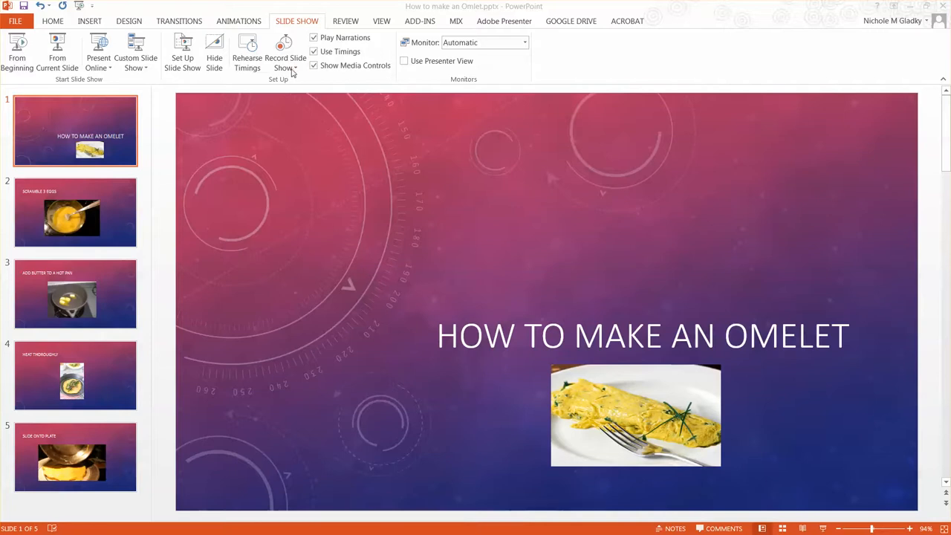
# Step: Start a slide show recording from the first slide, with timings and narrations enabled
pyautogui.click(285, 58)
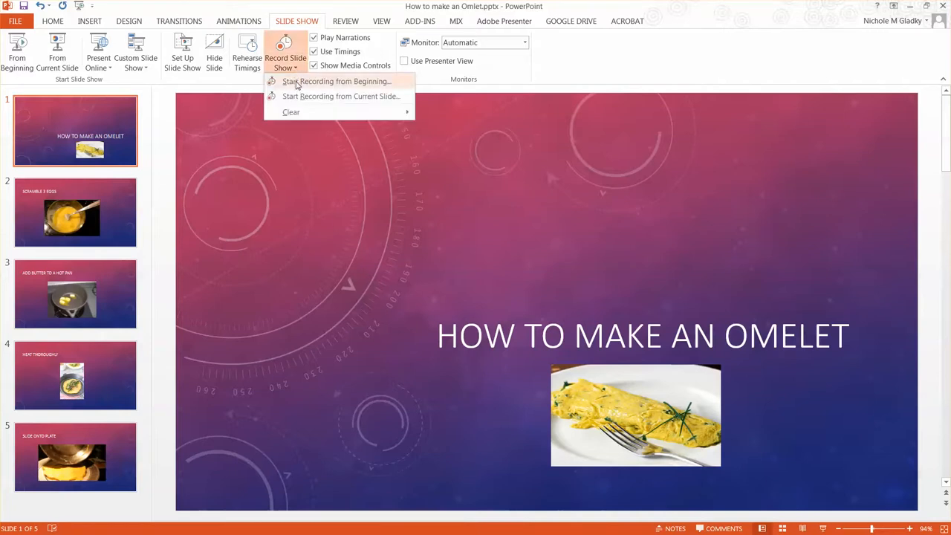
pyautogui.click(336, 81)
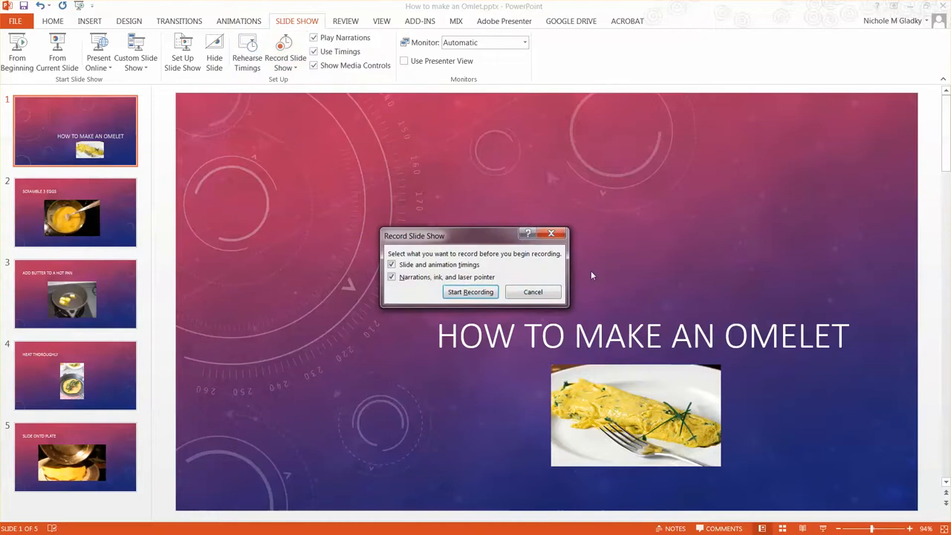
pyautogui.moveTo(471, 291)
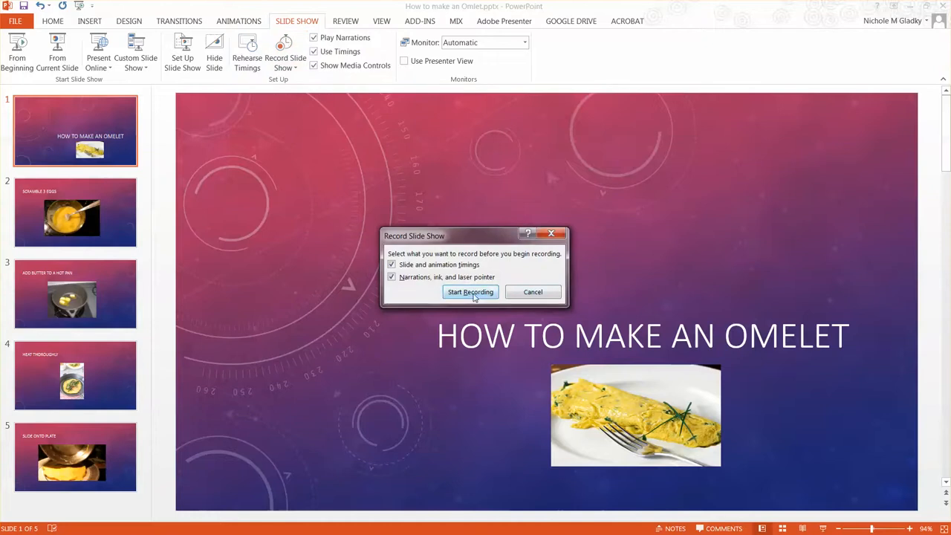
# Step: Record narration and timings through the omelet slides, then end the show
pyautogui.click(470, 291)
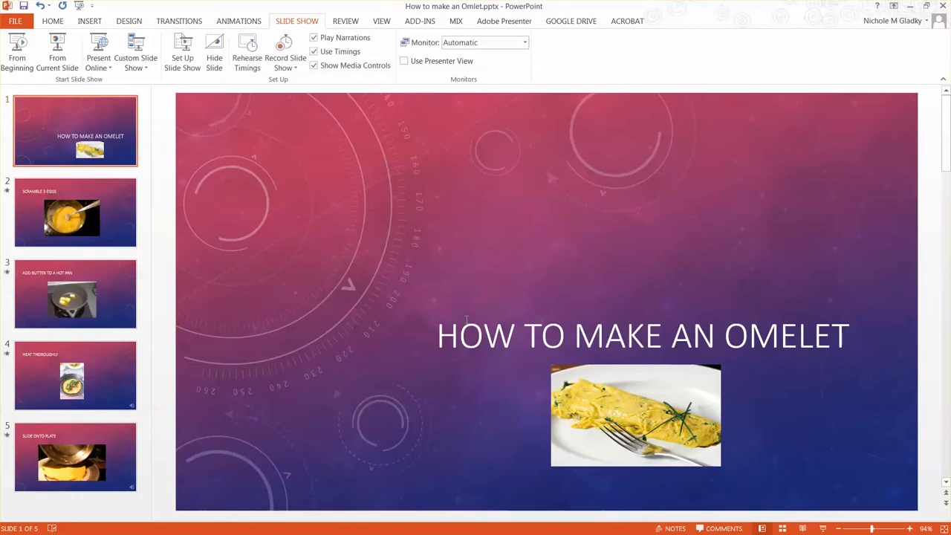
pyautogui.moveTo(425, 338)
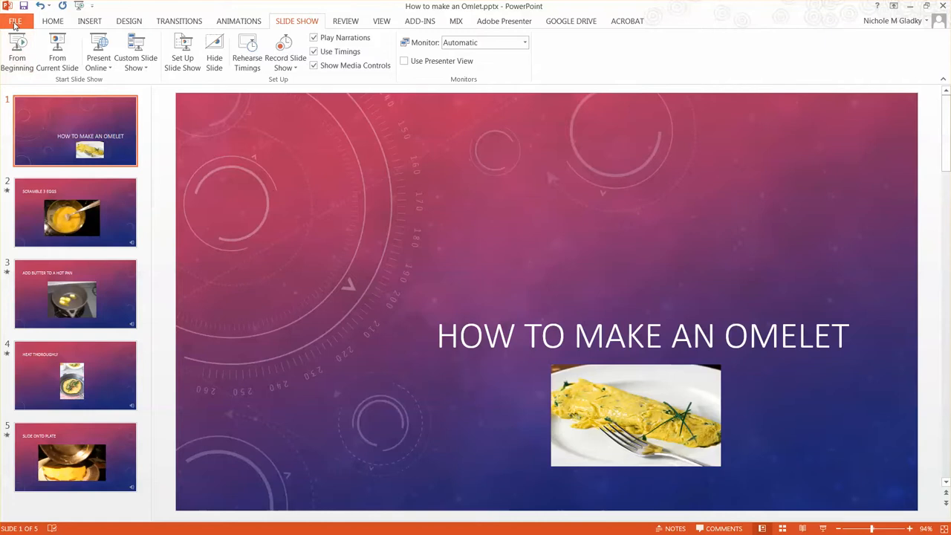
# Step: Bring up Save As for the omelet presentation, targeting the Desktop folder
pyautogui.click(15, 20)
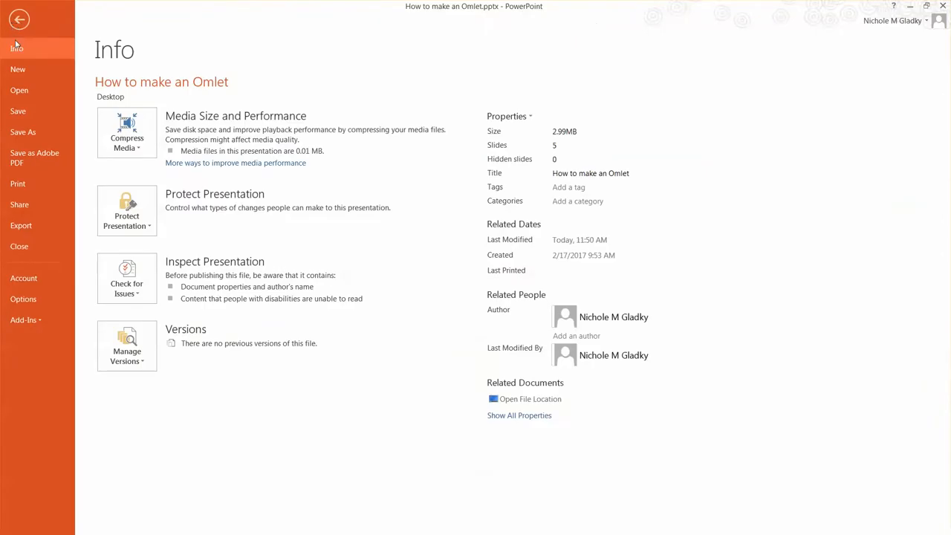
pyautogui.click(22, 132)
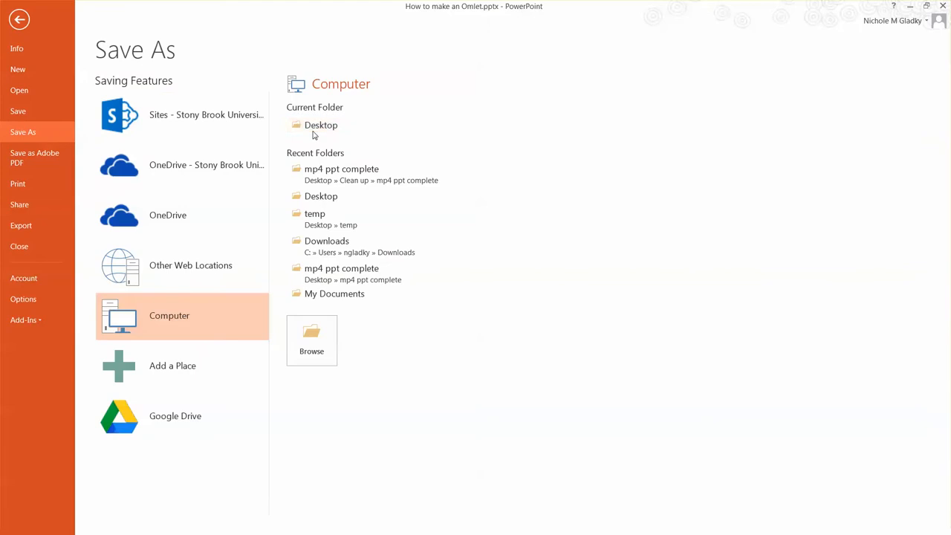
pyautogui.click(311, 339)
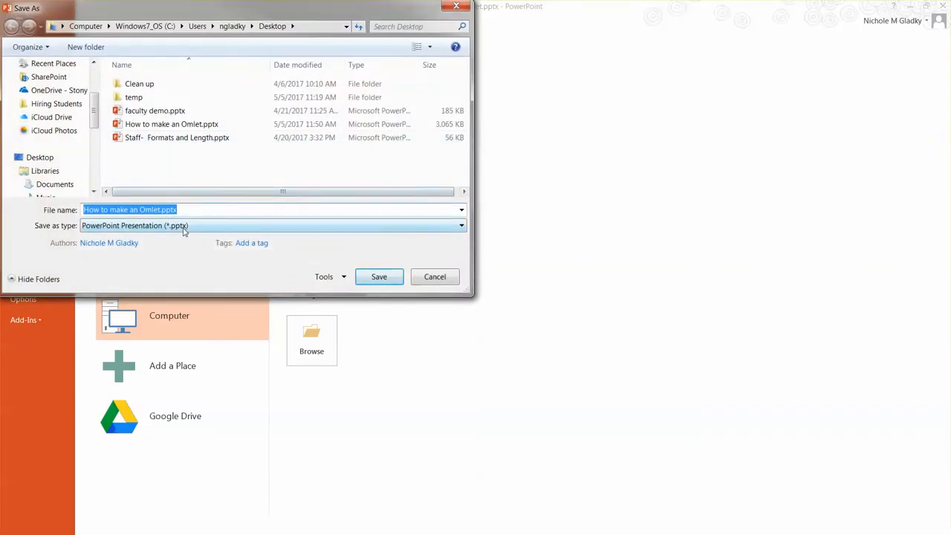
# Step: Export the presentation to the Desktop as MPEG-4 Video (*.mp4), then play the video
pyautogui.click(457, 225)
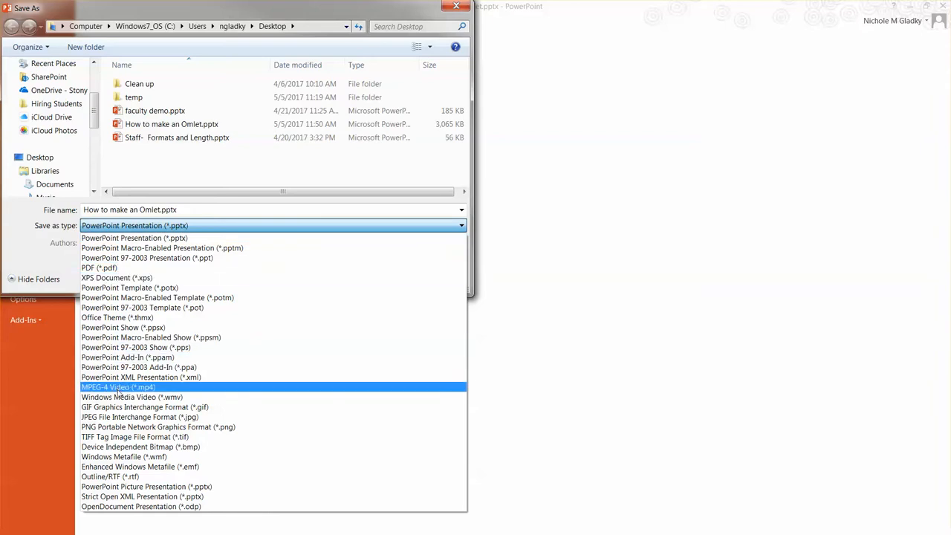
pyautogui.click(118, 386)
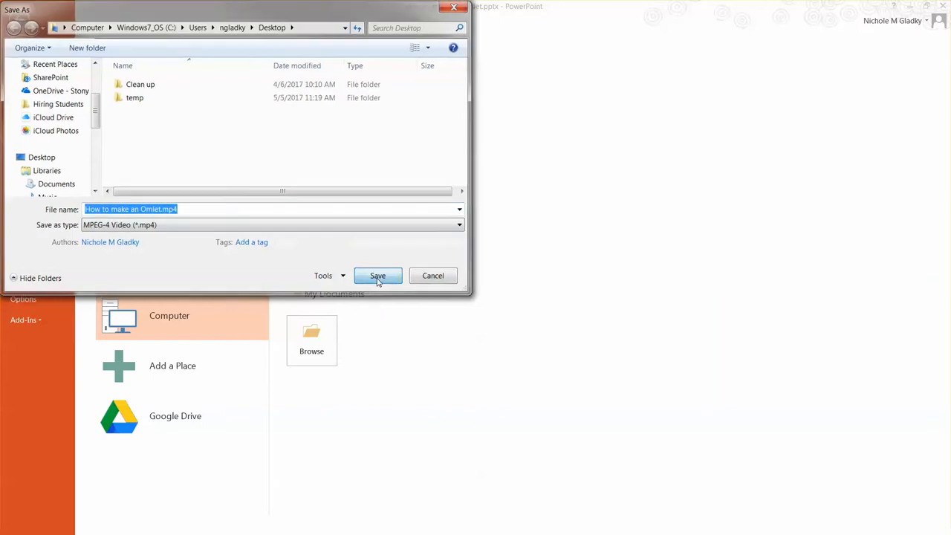
pyautogui.click(378, 275)
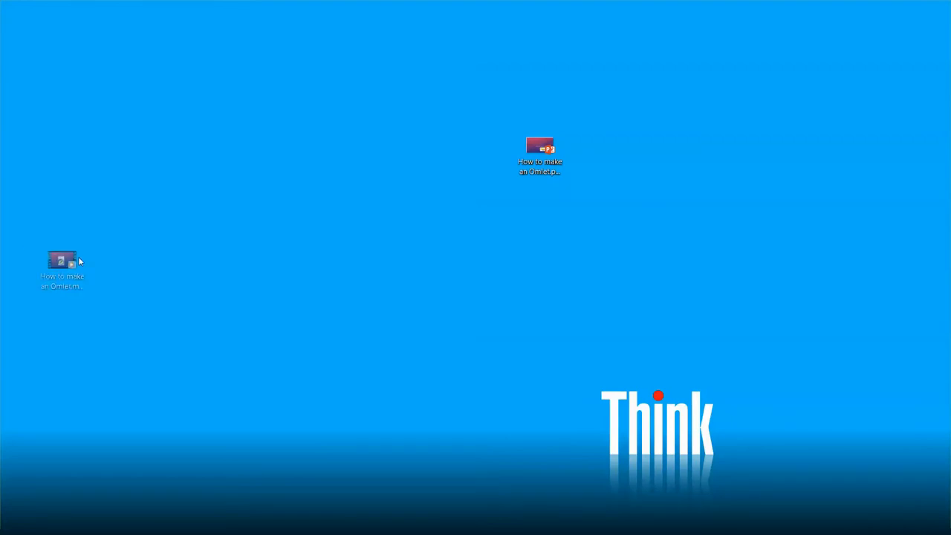
pyautogui.moveTo(62, 267); pyautogui.dragTo(398, 216)
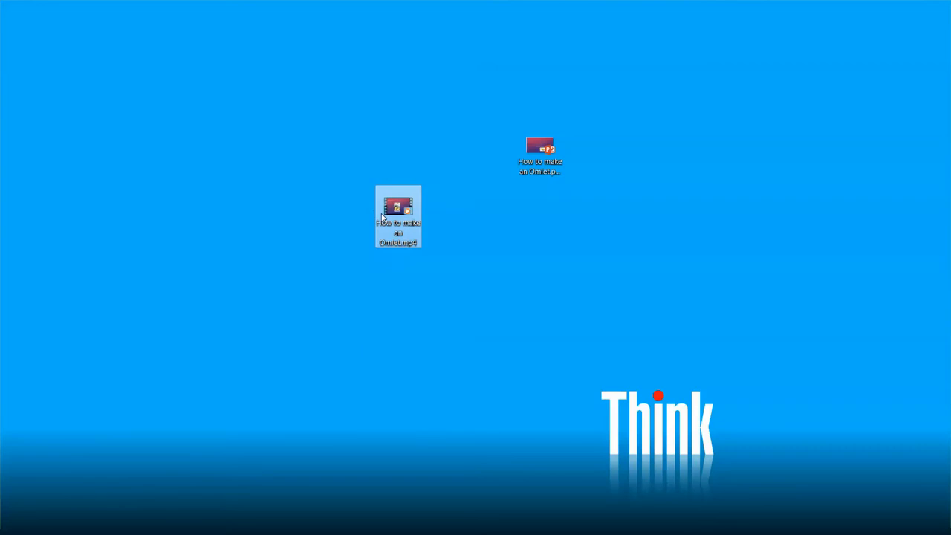
pyautogui.doubleClick(397, 215)
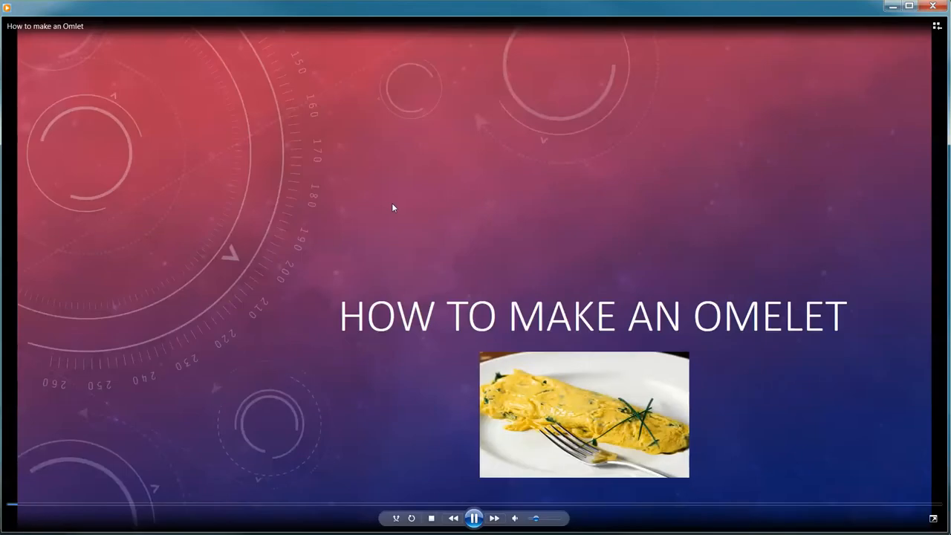